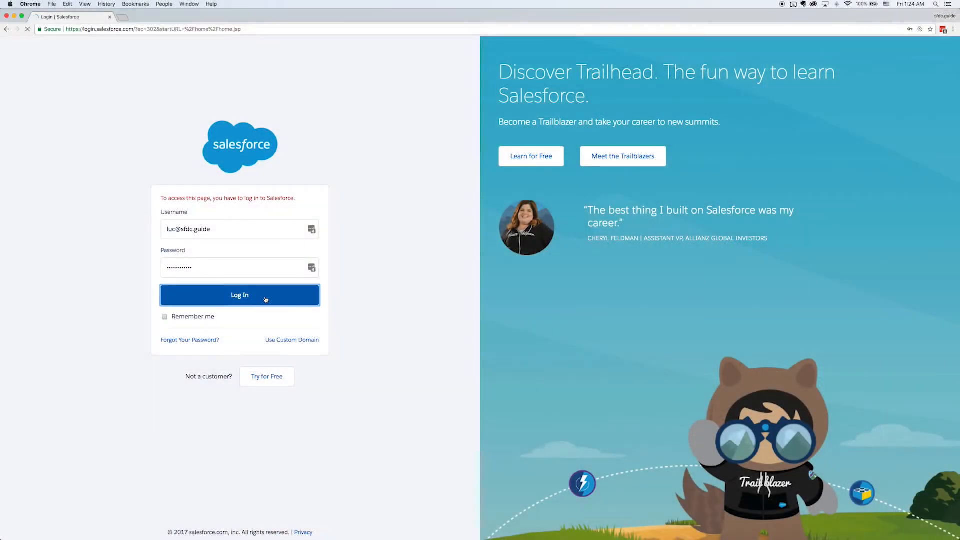
Step: Log in to Salesforce, reach Setup home, and go to workbench.developerforce.com in a new tab
click(239, 295)
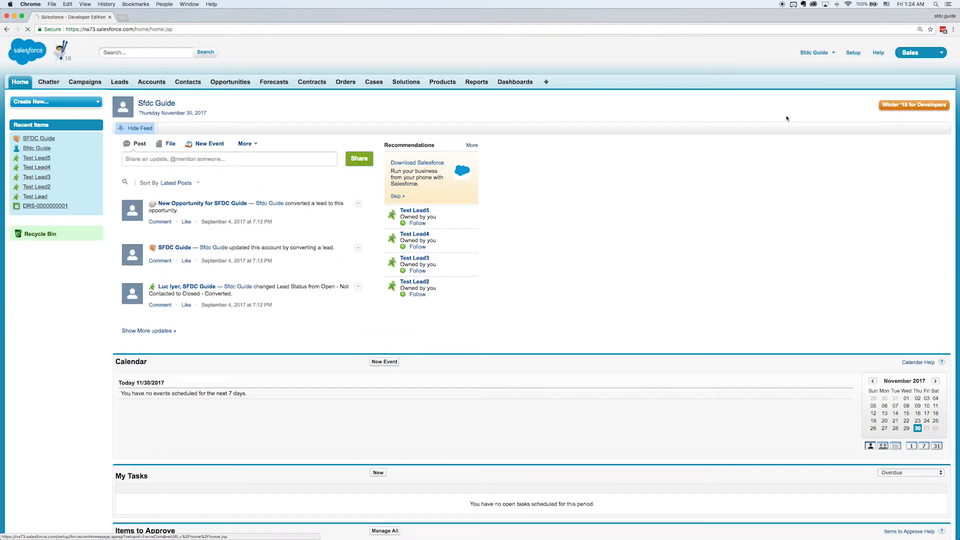
click(853, 52)
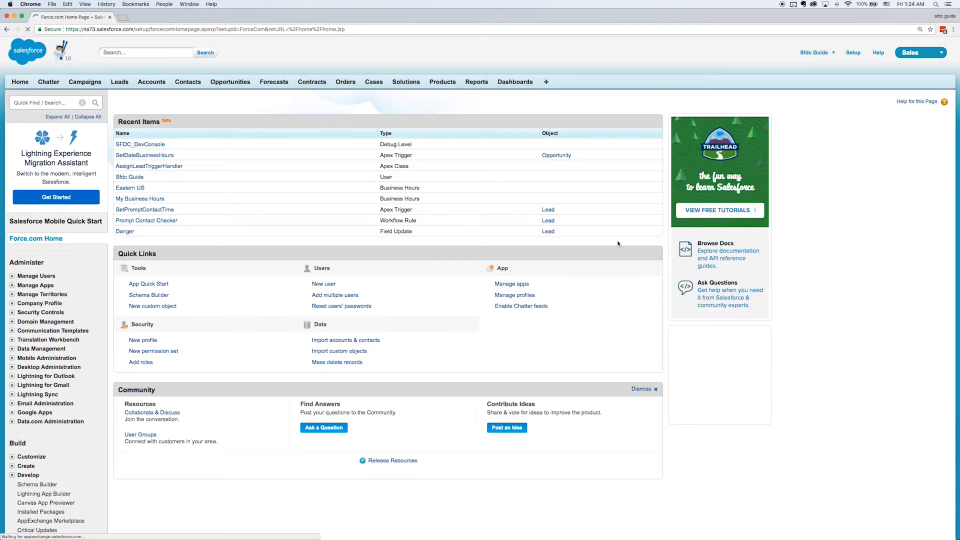
text(workbench.developerforce.com/login.php)
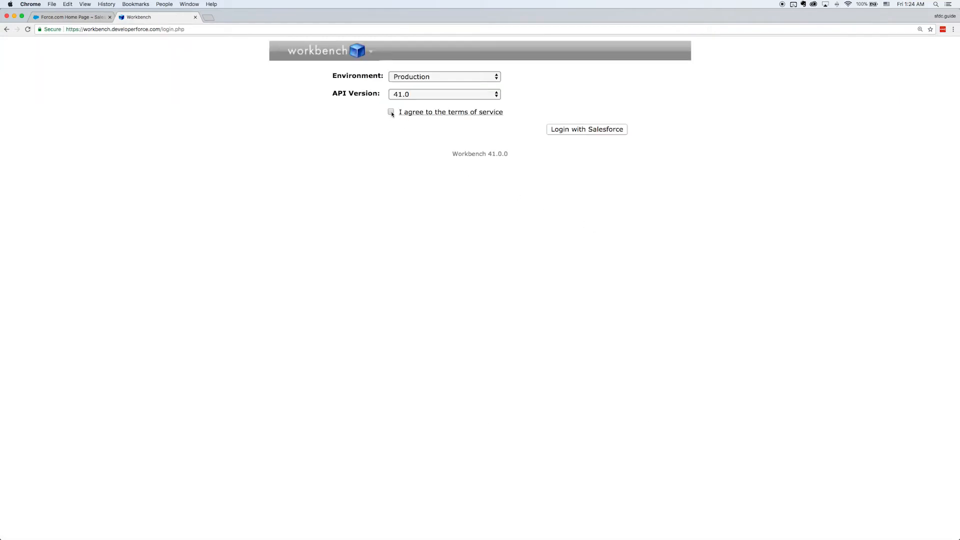
Step: Agree to the terms of service and log in to Workbench with Salesforce
click(391, 112)
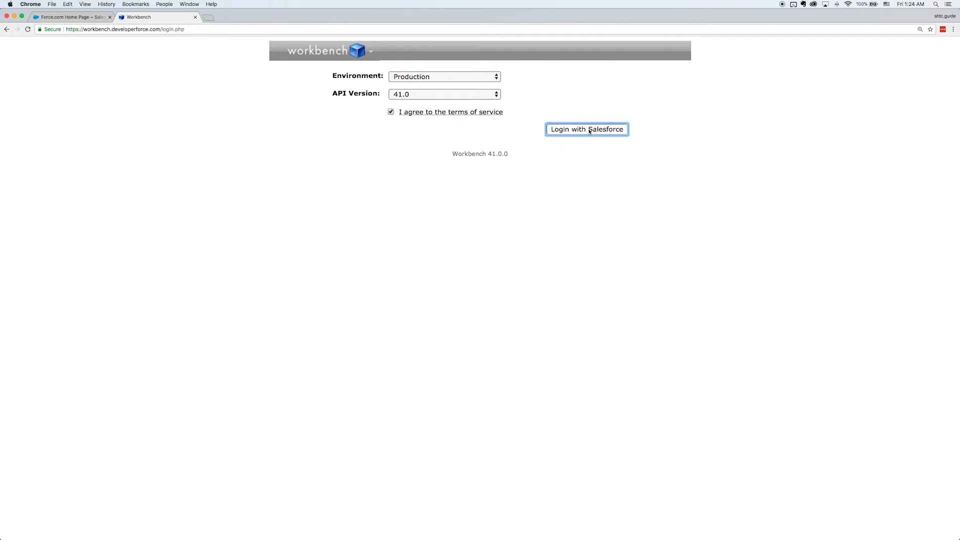
click(586, 129)
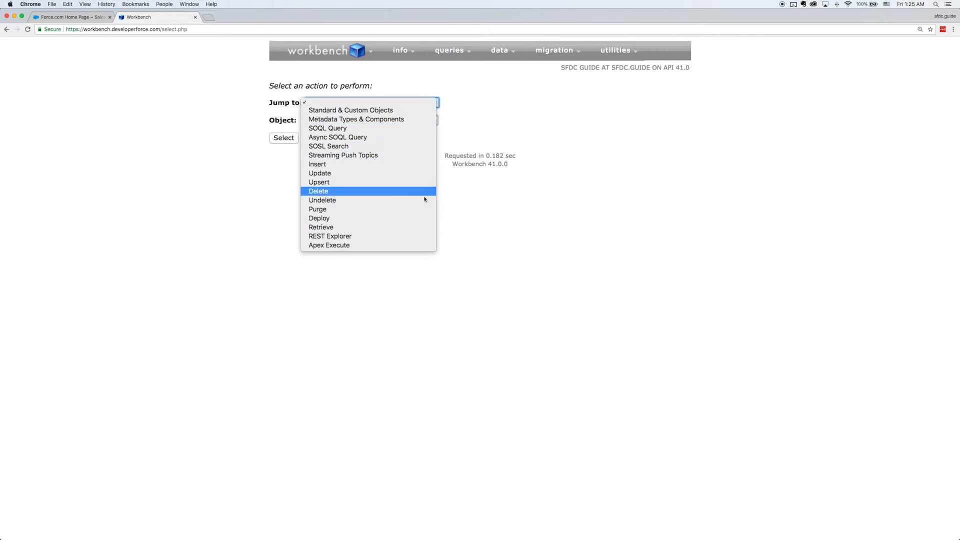
mouse_move(419, 245)
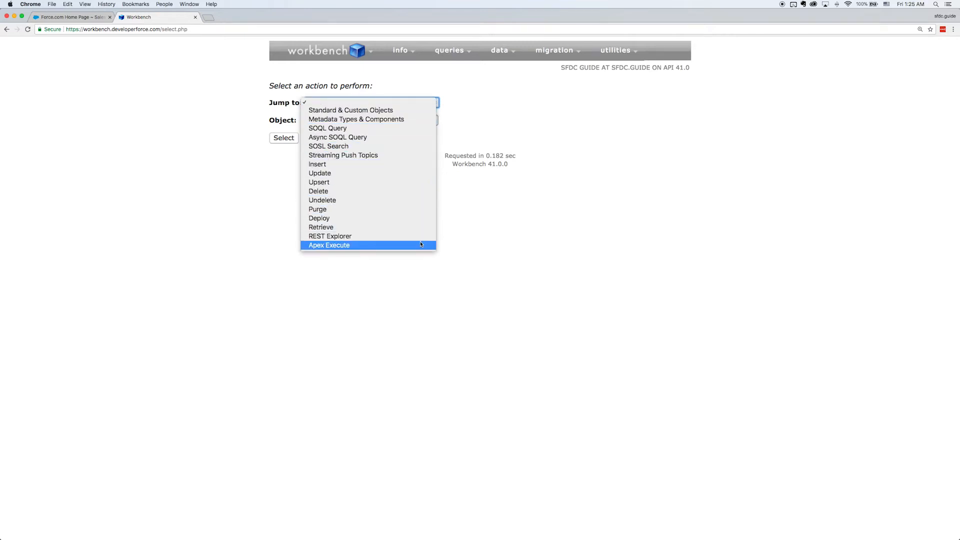
Step: Jump to Standard & Custom Objects and describe the Account object
click(351, 110)
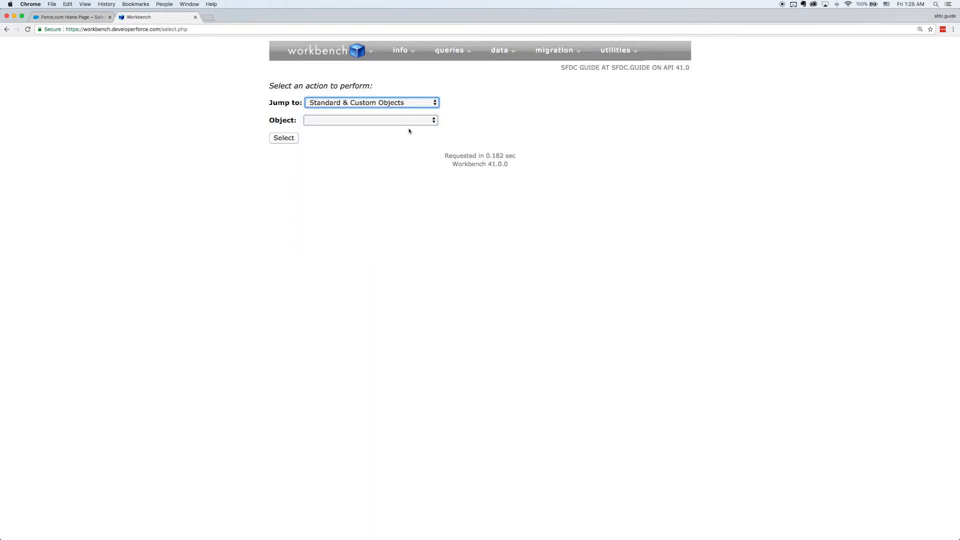
click(370, 120)
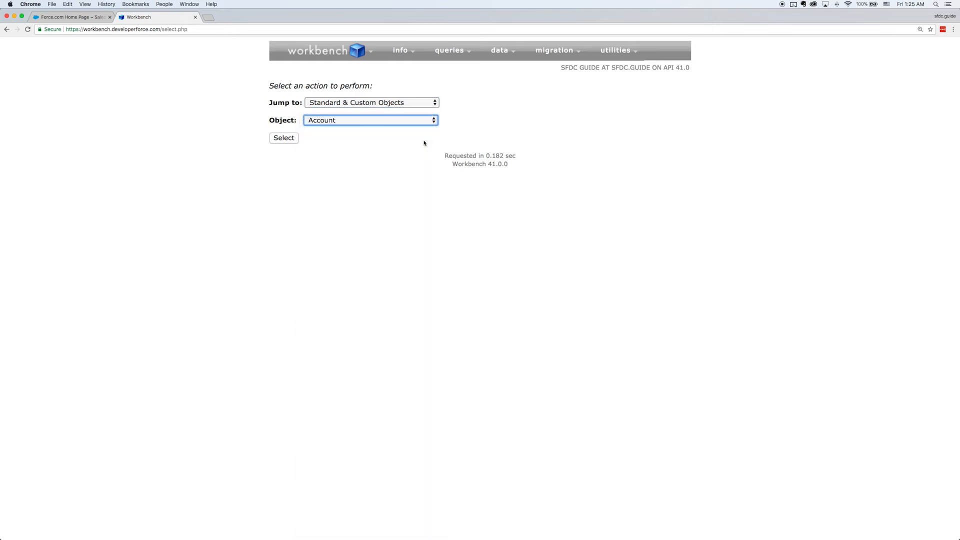
click(283, 138)
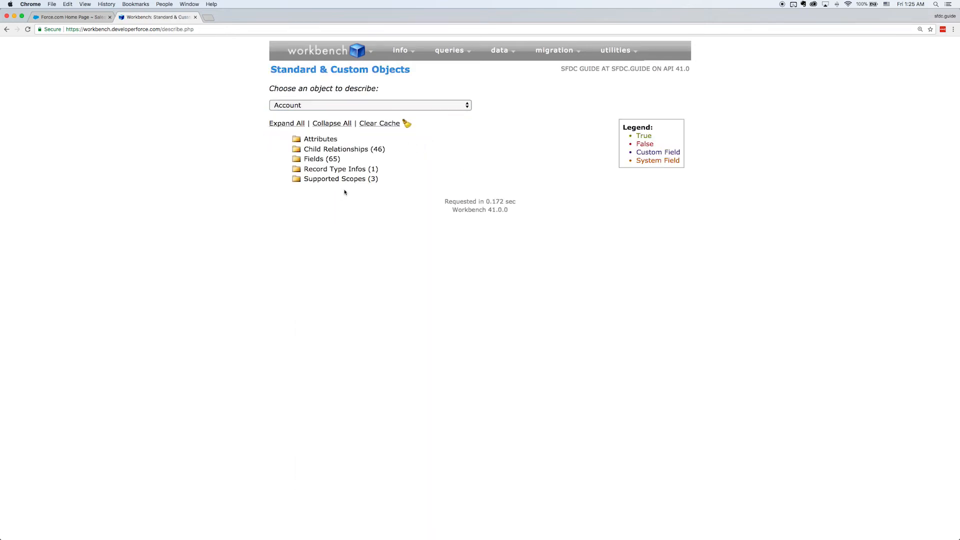
Step: Expand Account's child relationships and fields, then view Industry's details and picklist values
click(296, 149)
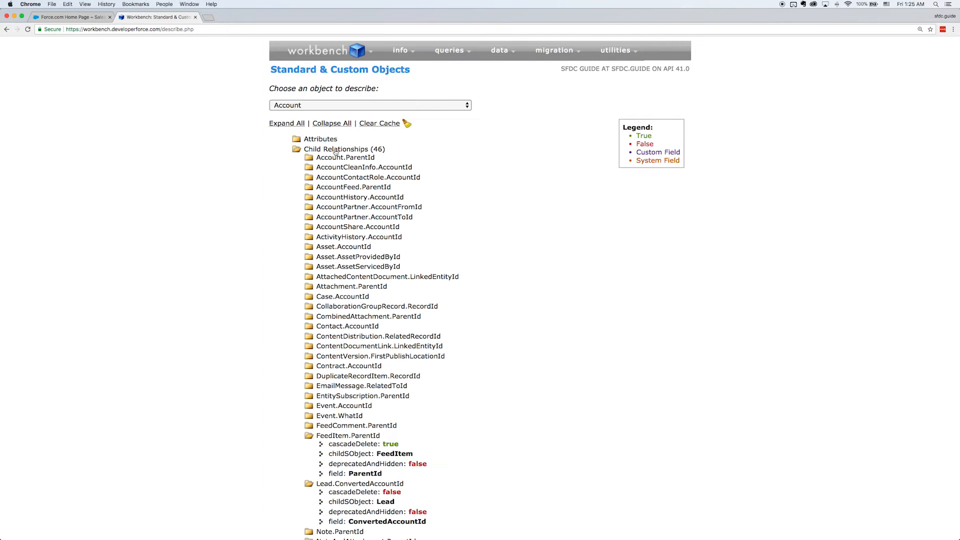
click(297, 149)
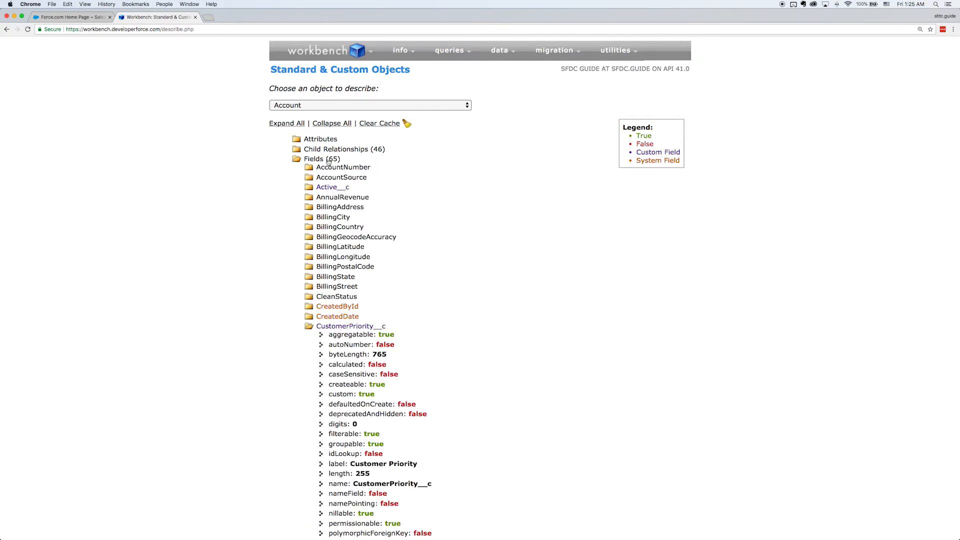
scroll(down, 3)
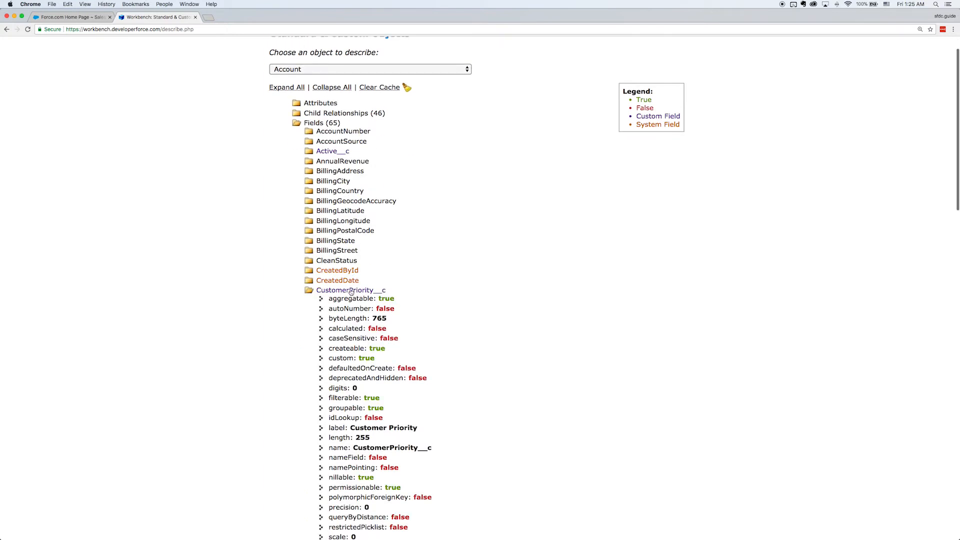
scroll(down, 3)
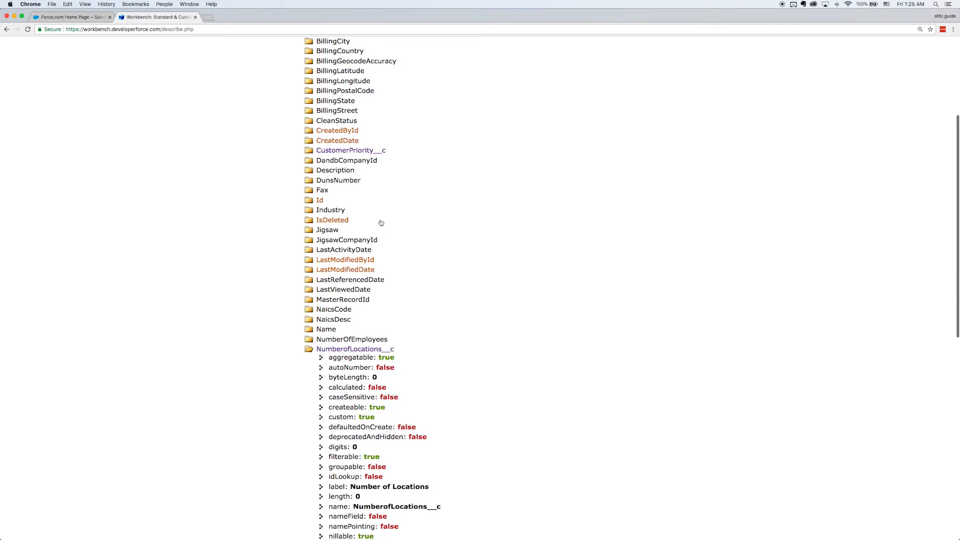
click(330, 209)
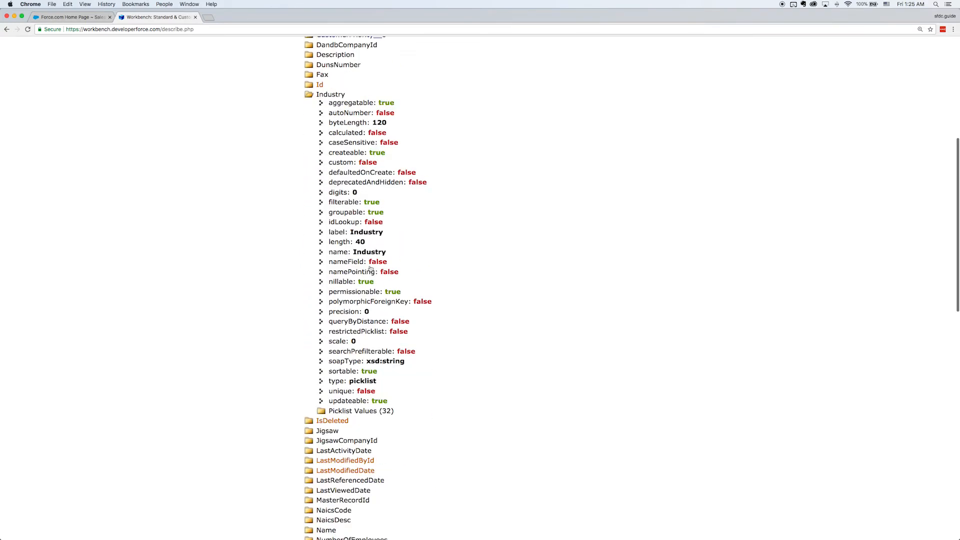
click(319, 411)
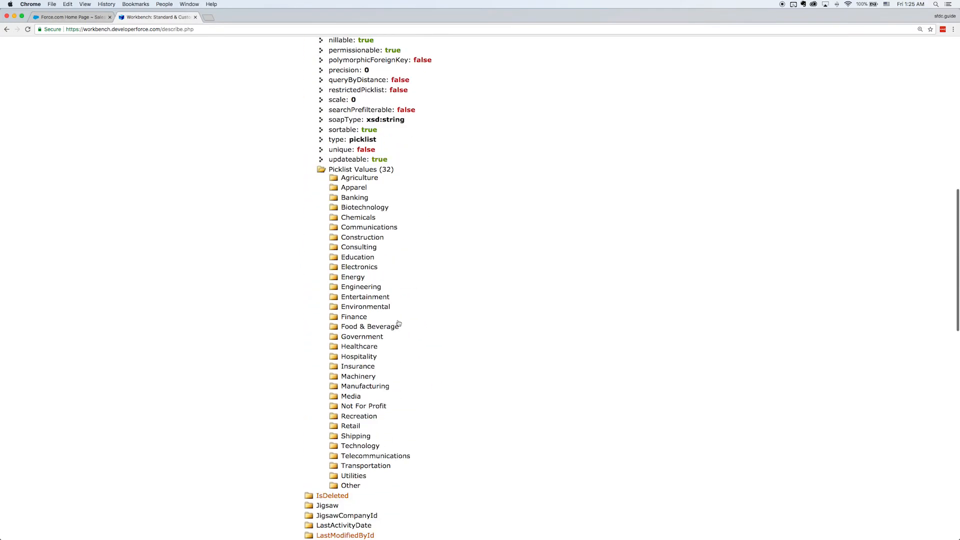
mouse_move(532, 298)
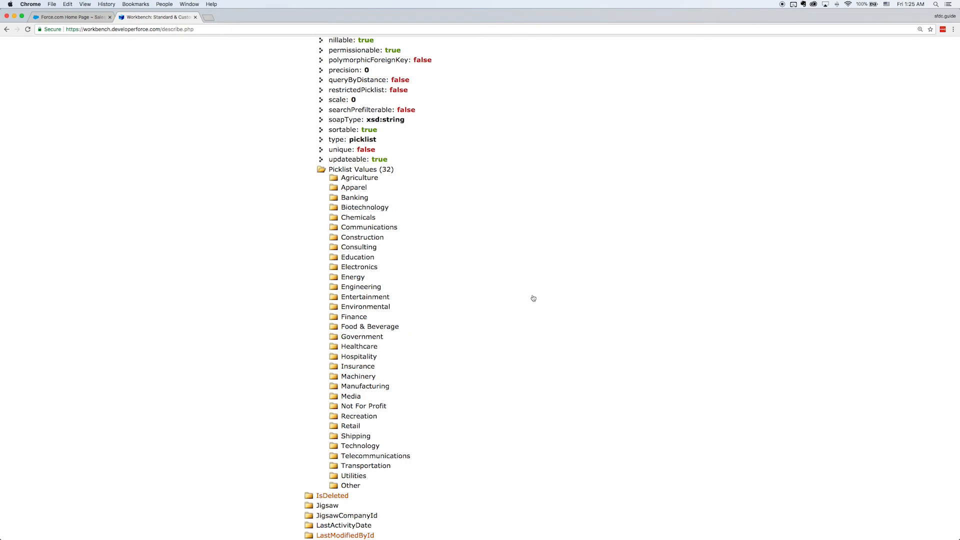
scroll(up, 3)
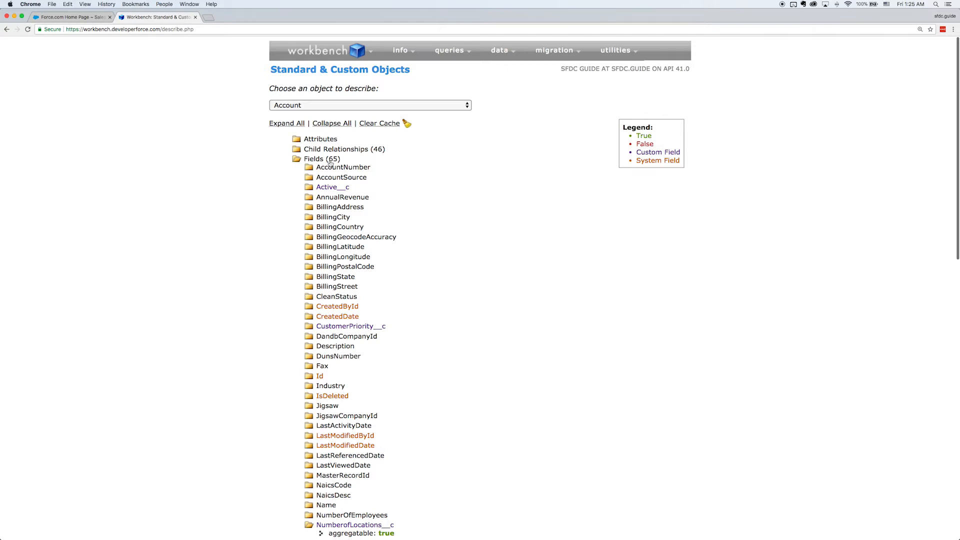
Step: Expand Account attributes, open the urlNew value as a New Account page, then collapse the tree
click(320, 138)
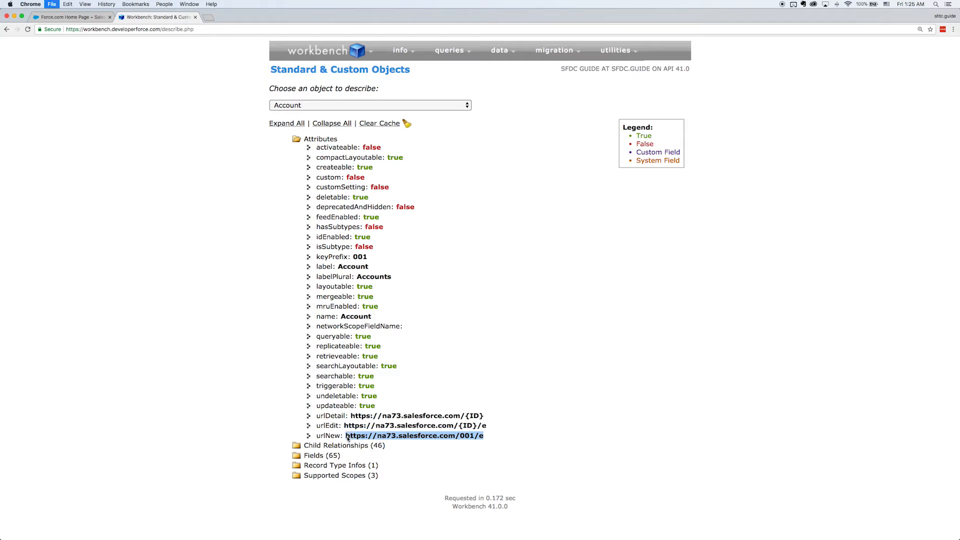
click(413, 435)
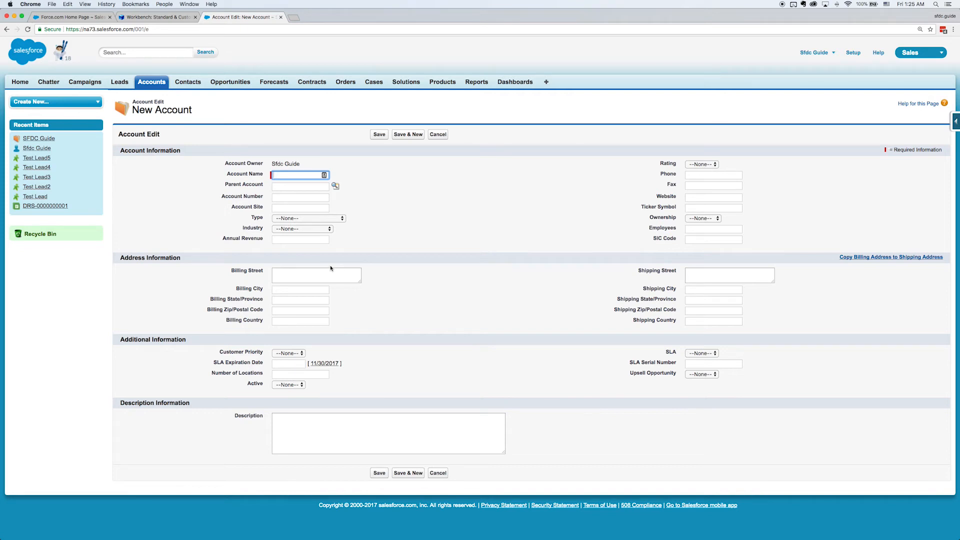
click(156, 17)
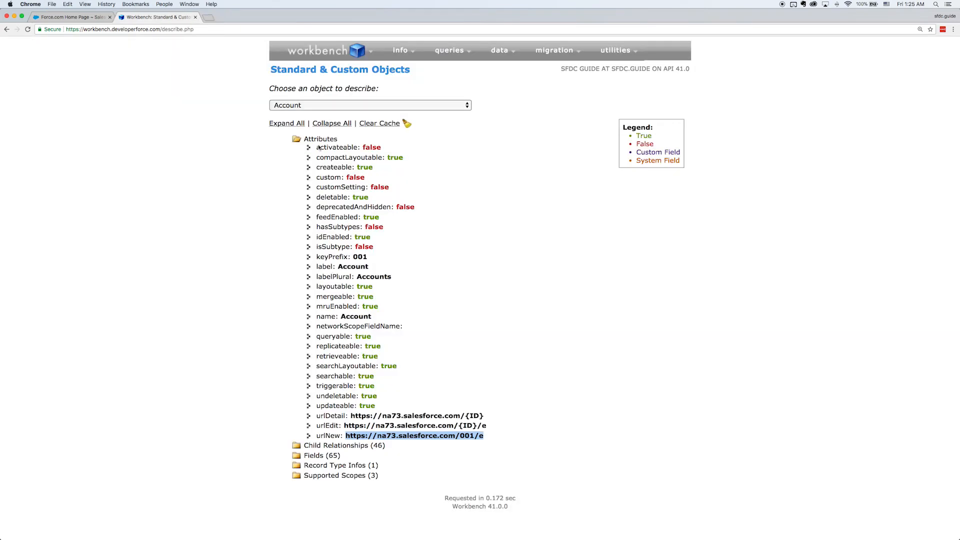
click(296, 138)
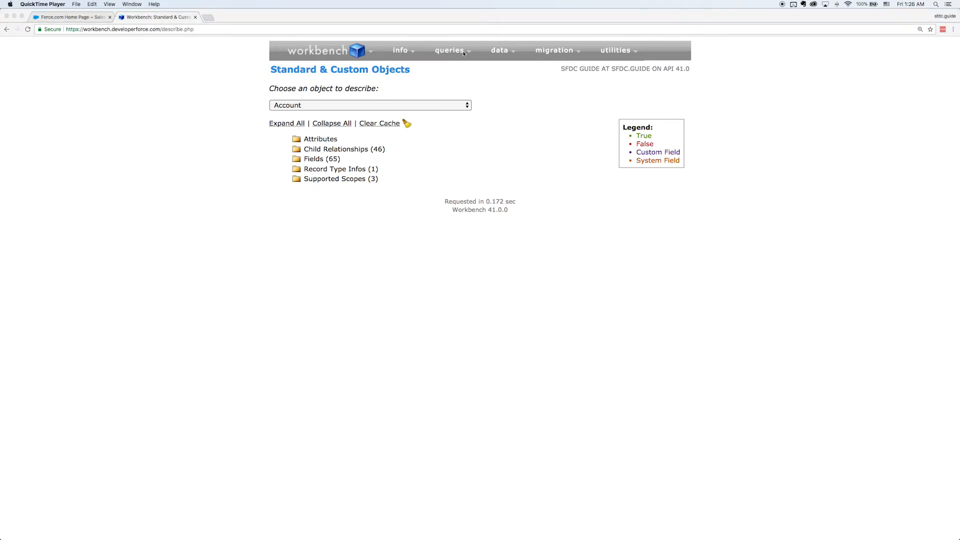
Step: Start a SOQL query on Opportunity selecting AccountId, Amount, CloseDate and Id
click(448, 49)
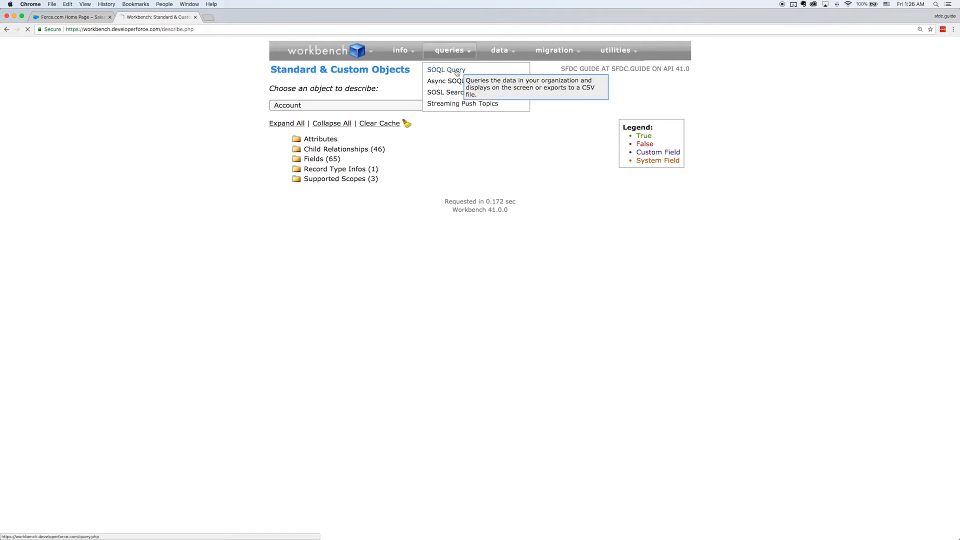
click(446, 69)
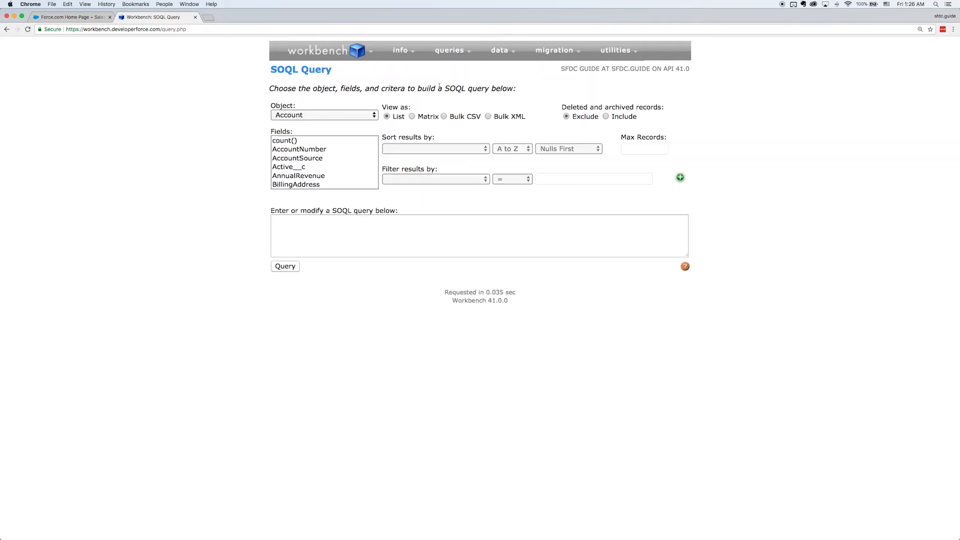
click(324, 114)
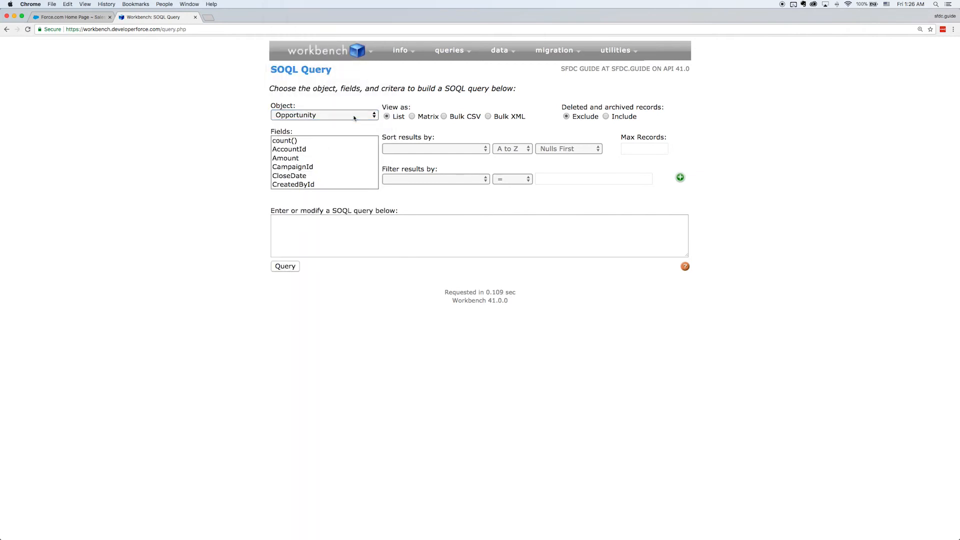
click(285, 158)
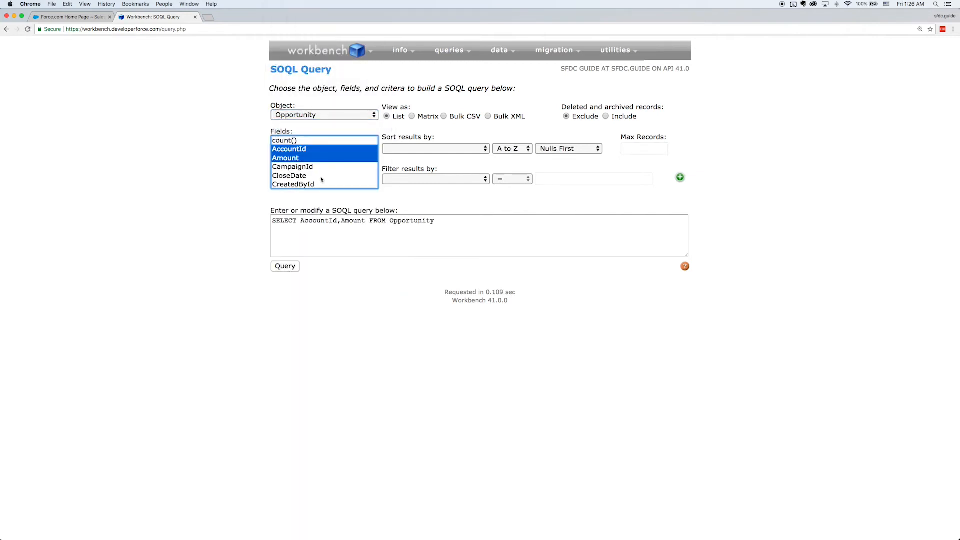
click(289, 176)
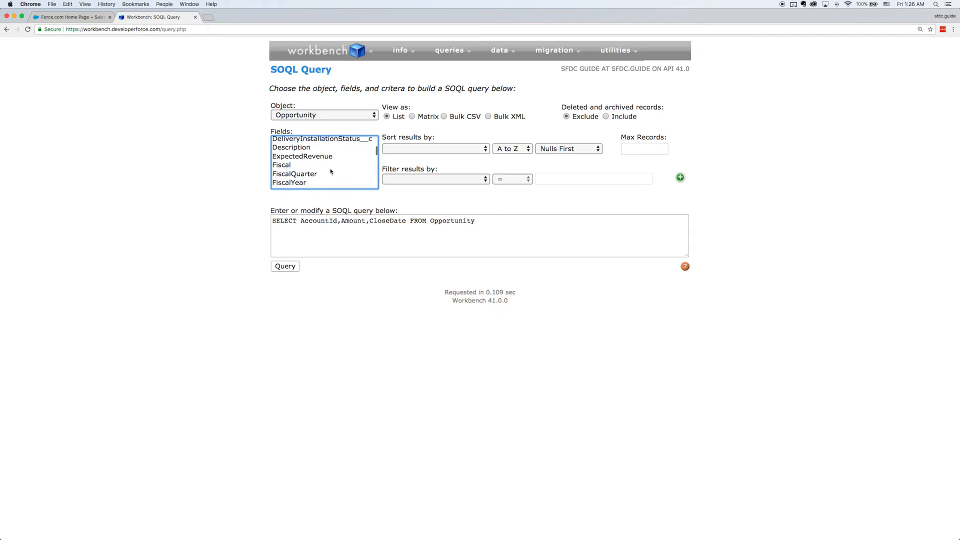
scroll(down, 3)
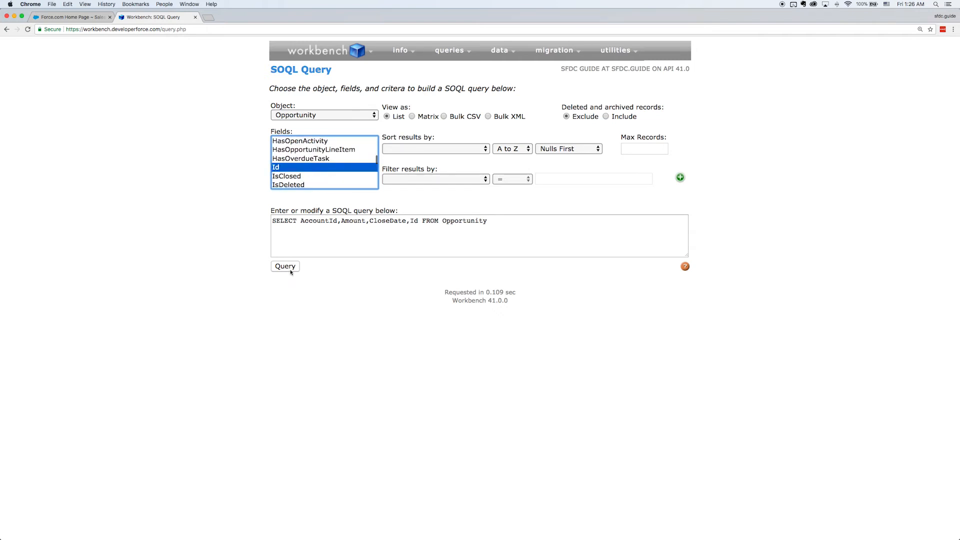
Step: Run the query, then filter Amount ≠ NULL and rerun it to get 31 records
click(285, 266)
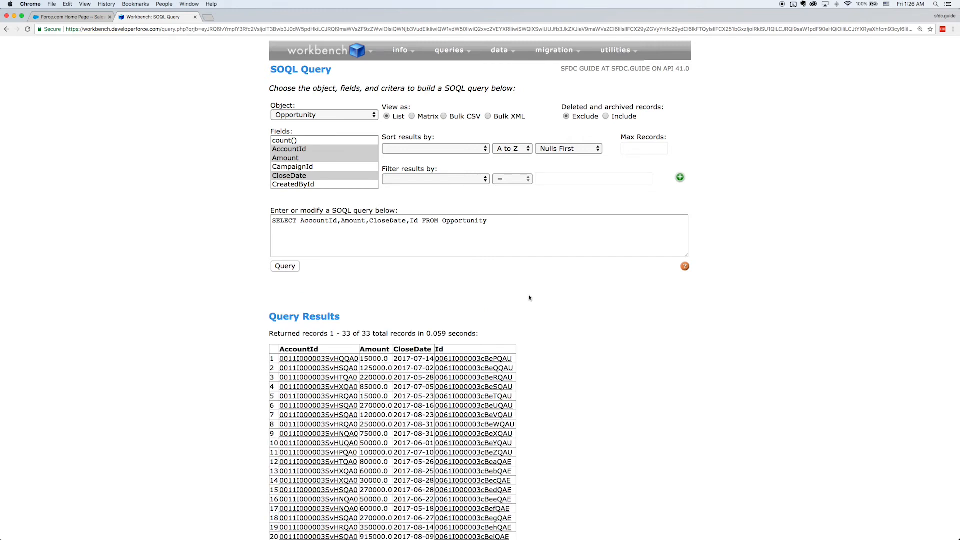
mouse_move(446, 169)
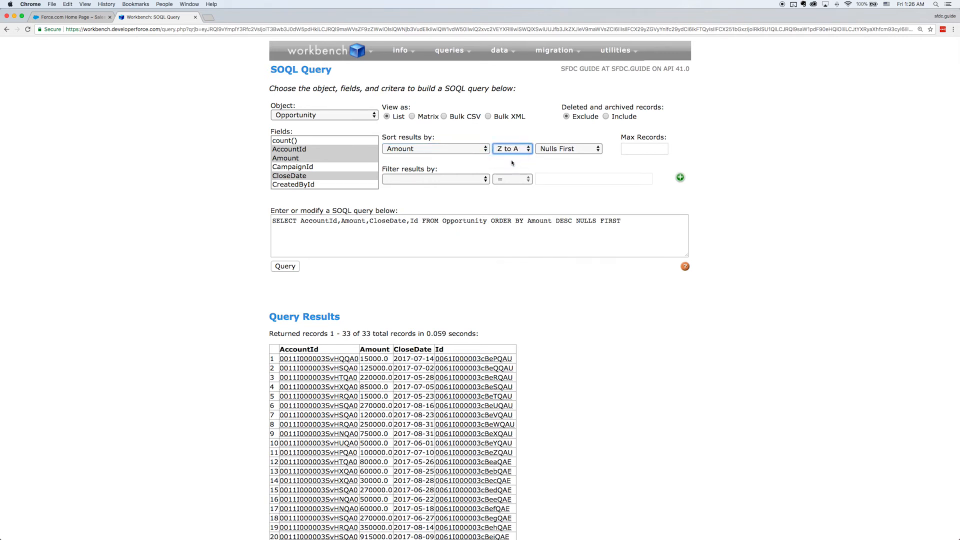
click(284, 266)
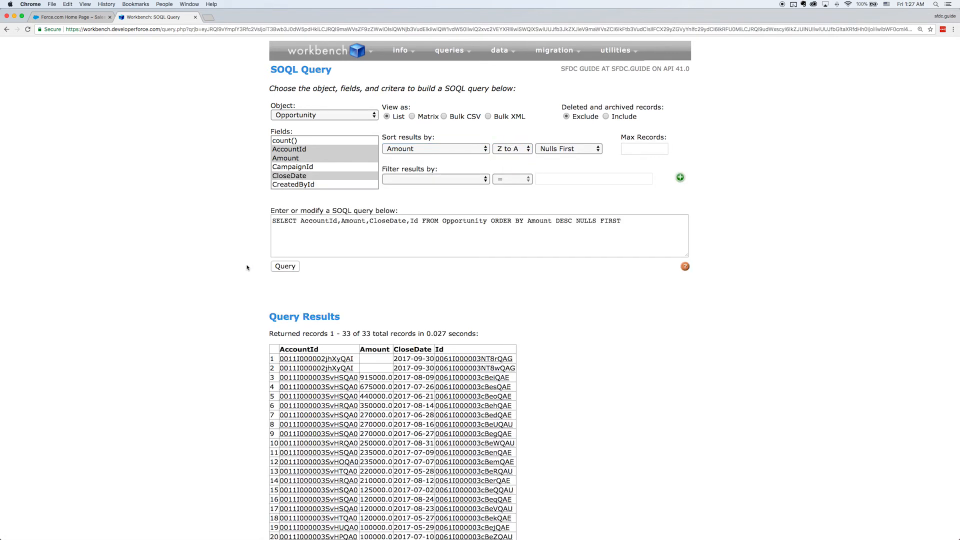
scroll(down, 3)
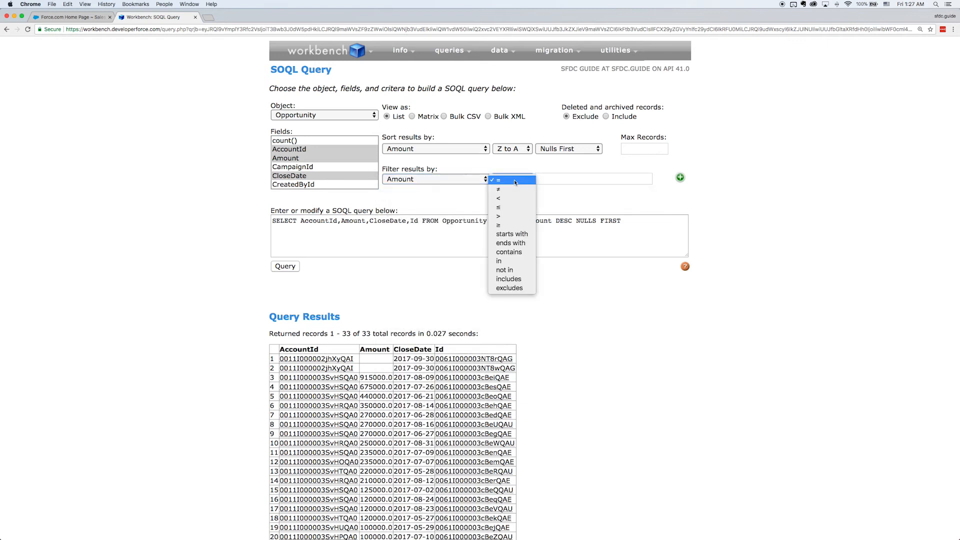
click(499, 189)
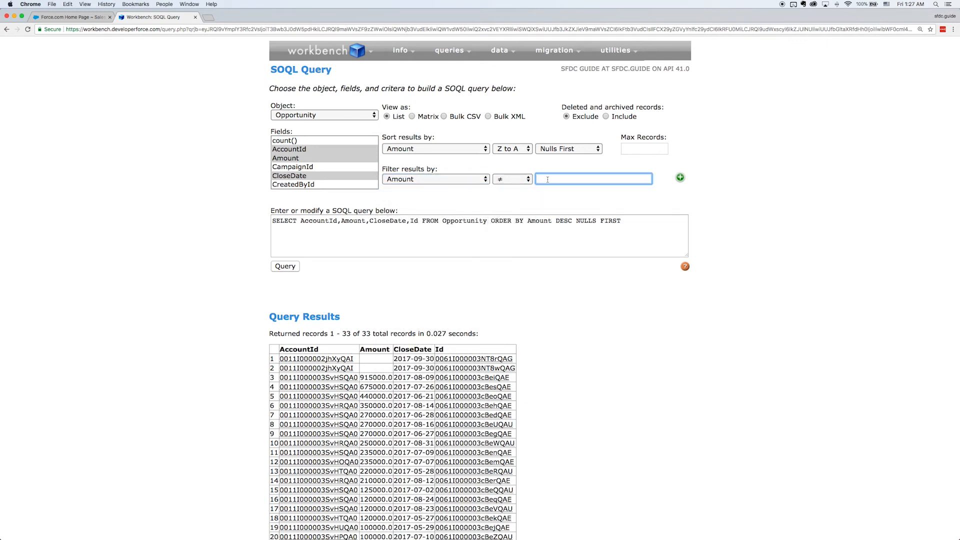
text(NULL)
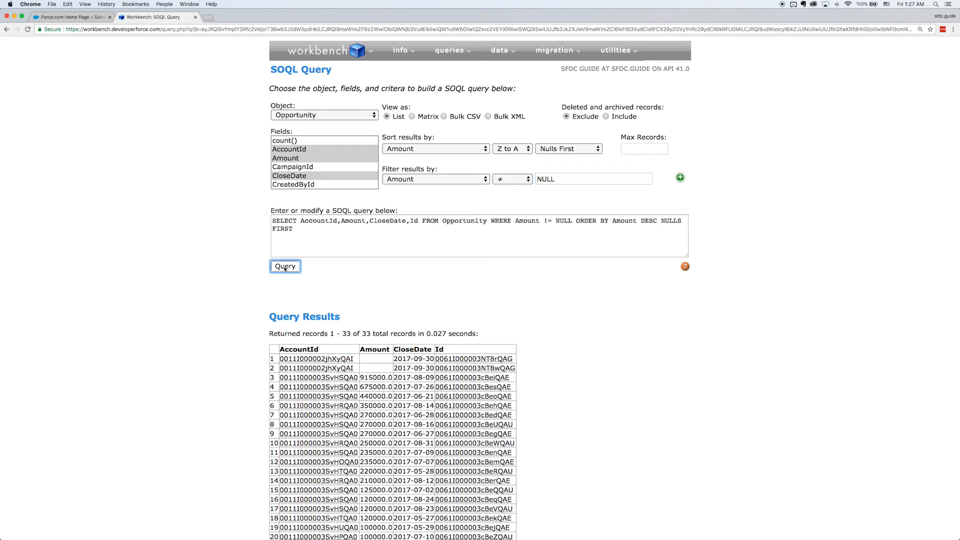
click(285, 266)
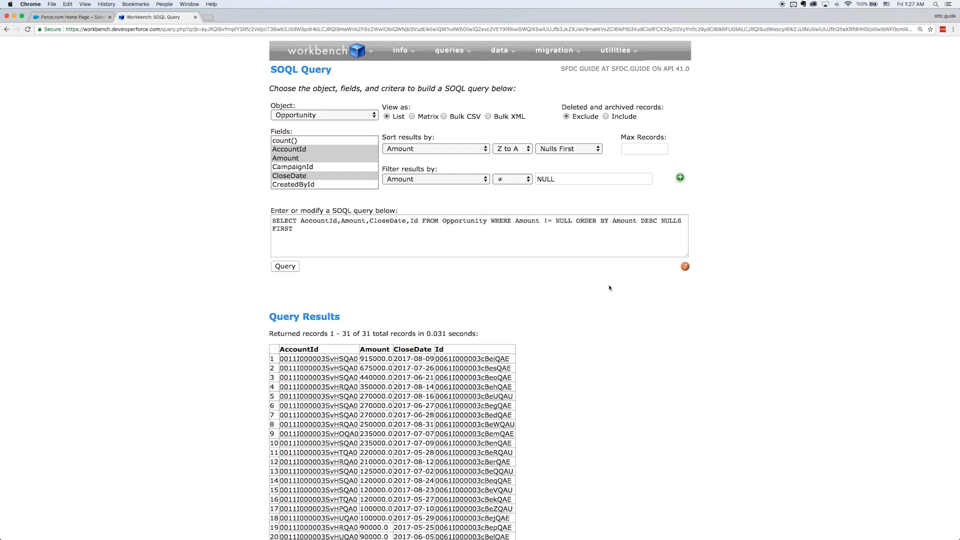
scroll(down, 3)
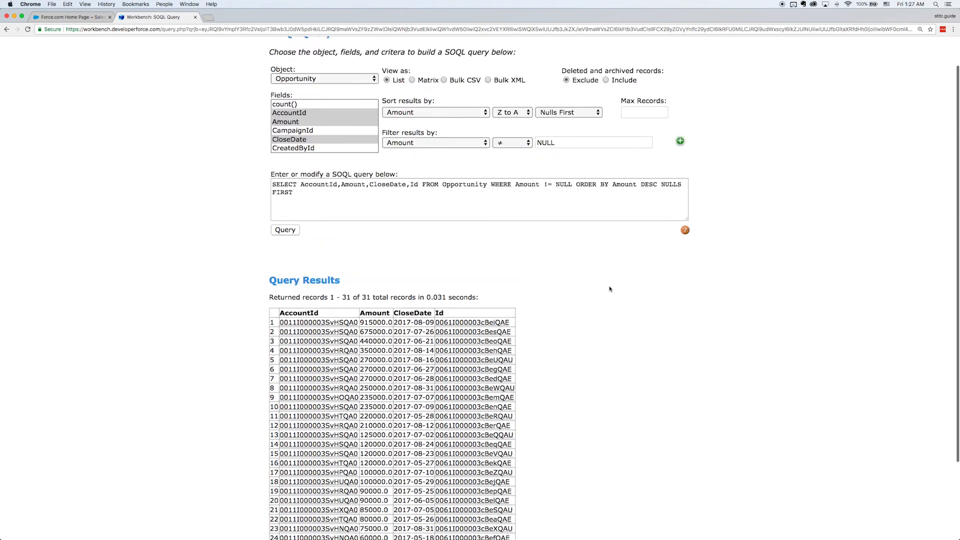
Step: Submit the filtered Opportunity query as a Bulk CSV job and download the results
scroll(up, 3)
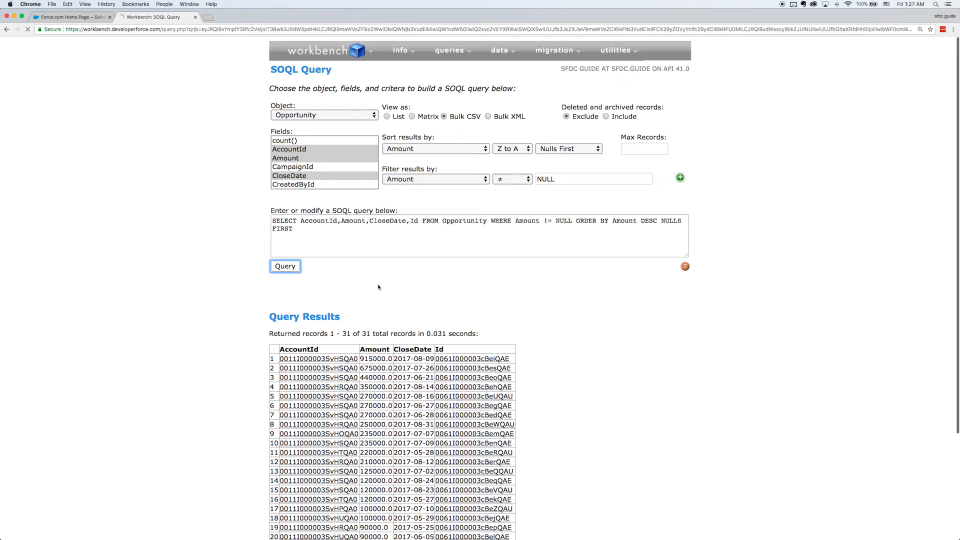
click(285, 266)
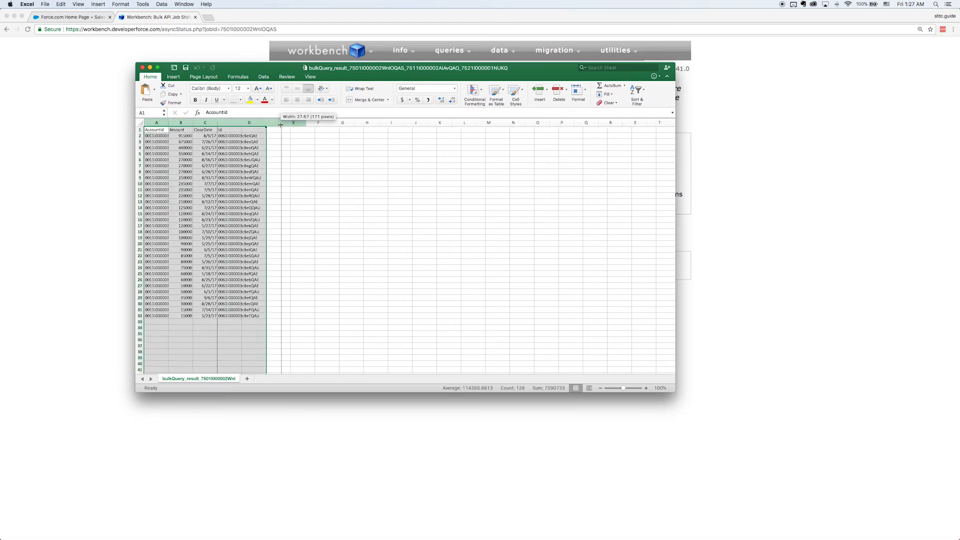
Step: Autofit the AccountId, Amount, CloseDate and Id columns to their contents
click(435, 327)
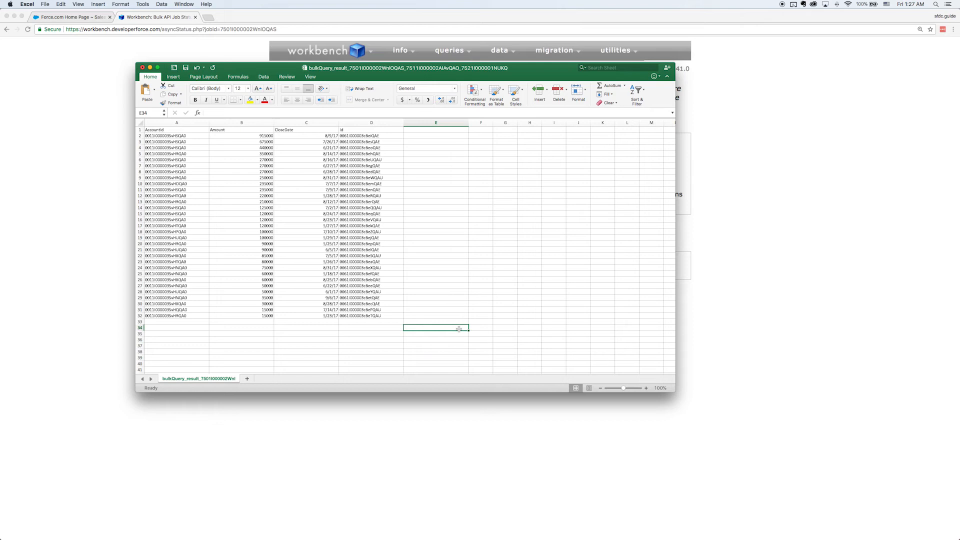
mouse_move(467, 73)
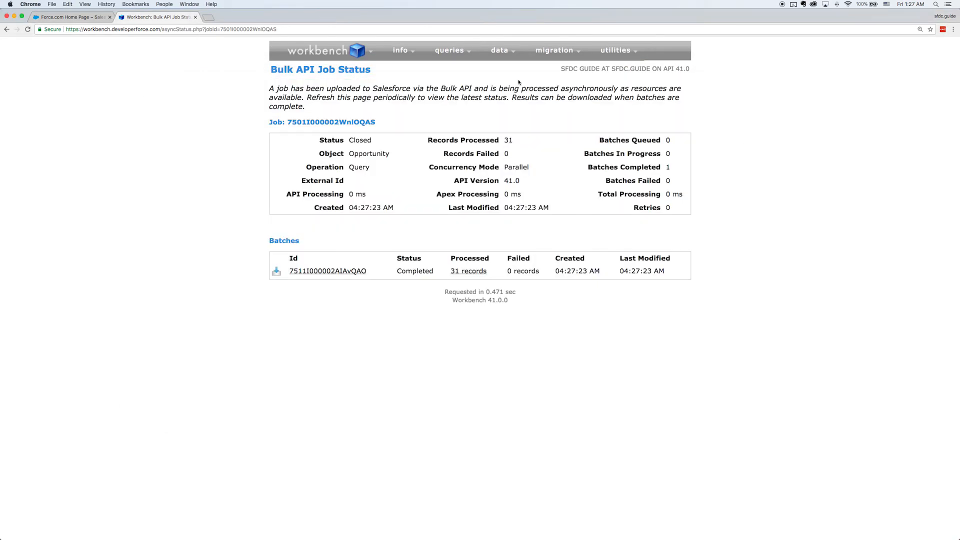
Step: Go to data > Update for Opportunity records, then pull down the utilities menu
click(500, 50)
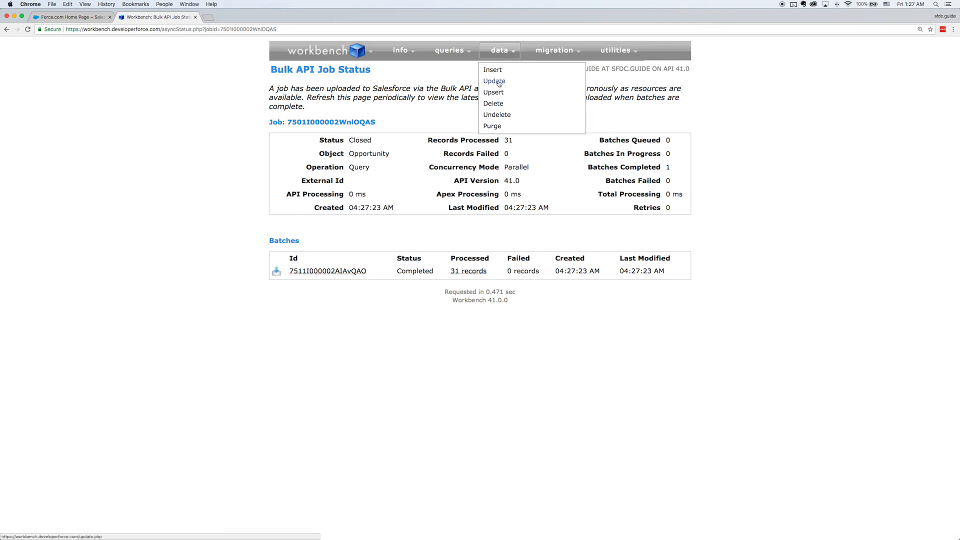
click(493, 81)
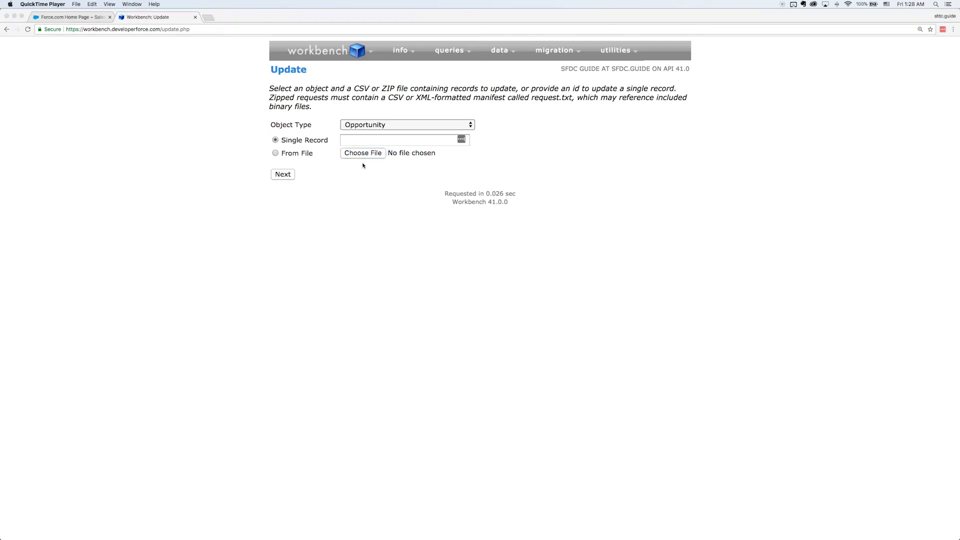
click(616, 50)
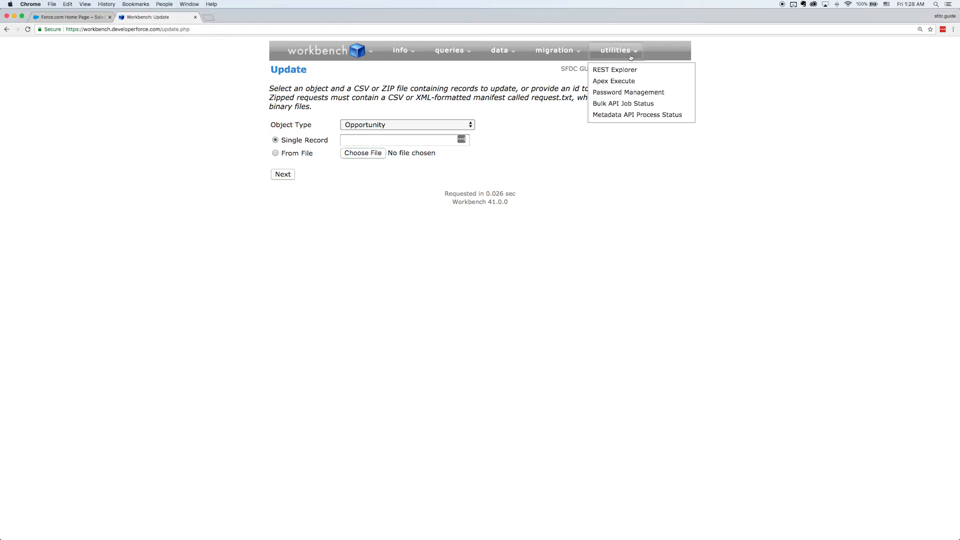
Step: In REST Explorer, run the default request and browse sobjects down to the Asset object's URLs
click(614, 69)
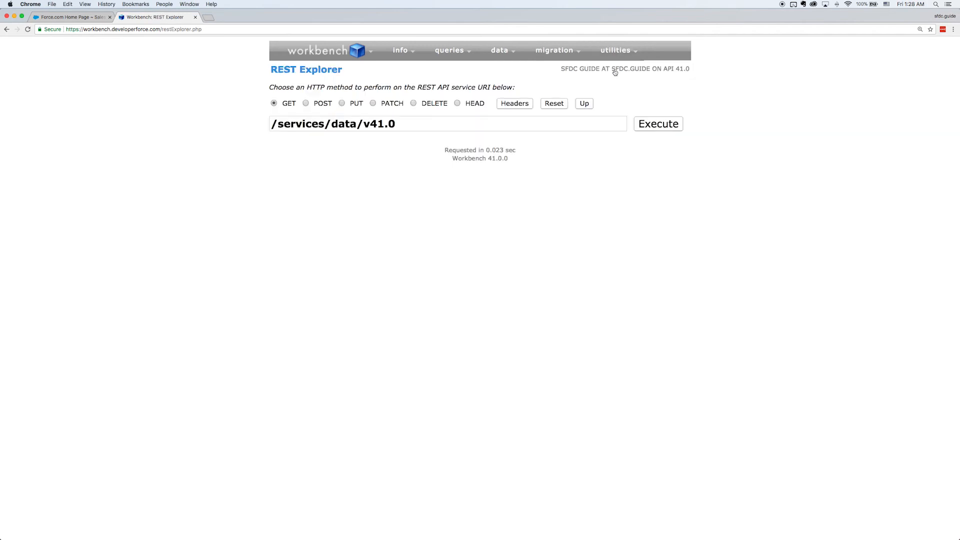
click(658, 124)
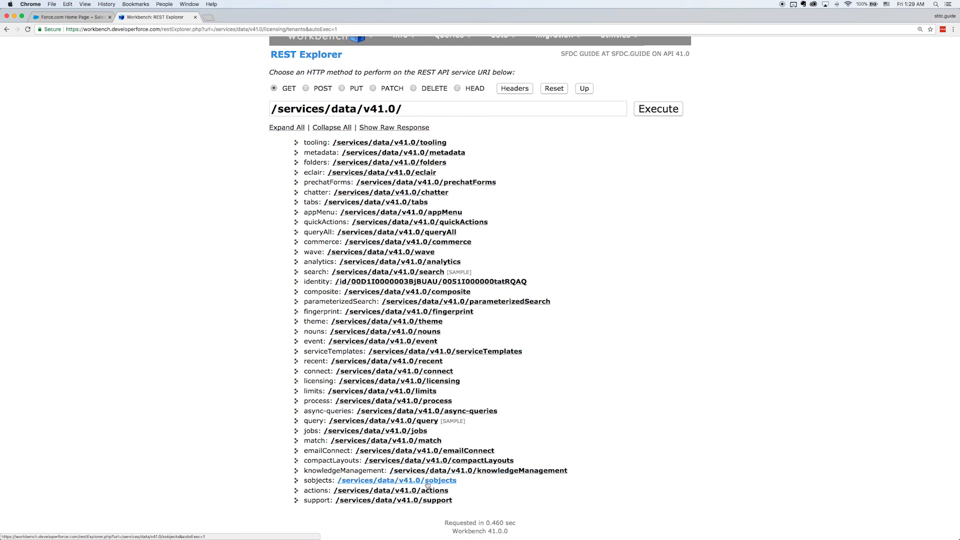
click(397, 480)
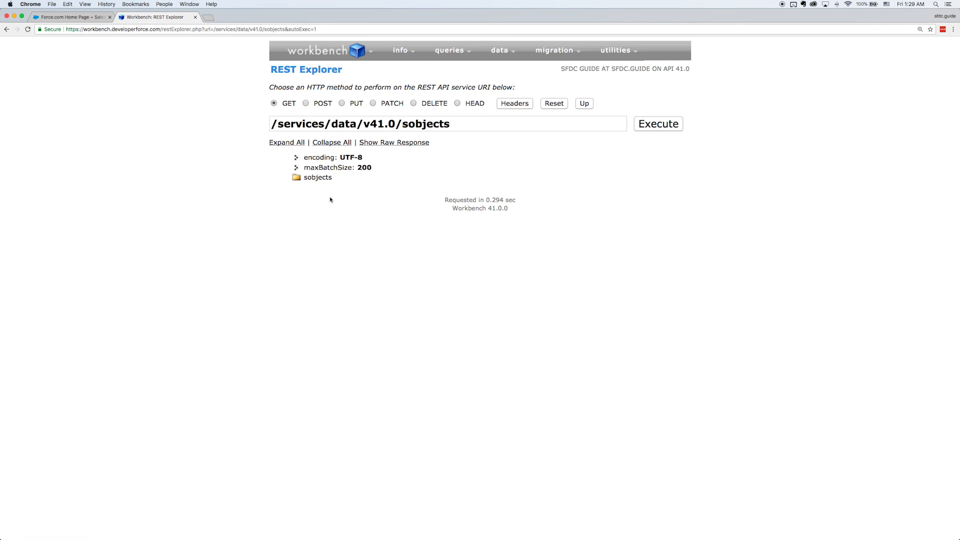
click(318, 176)
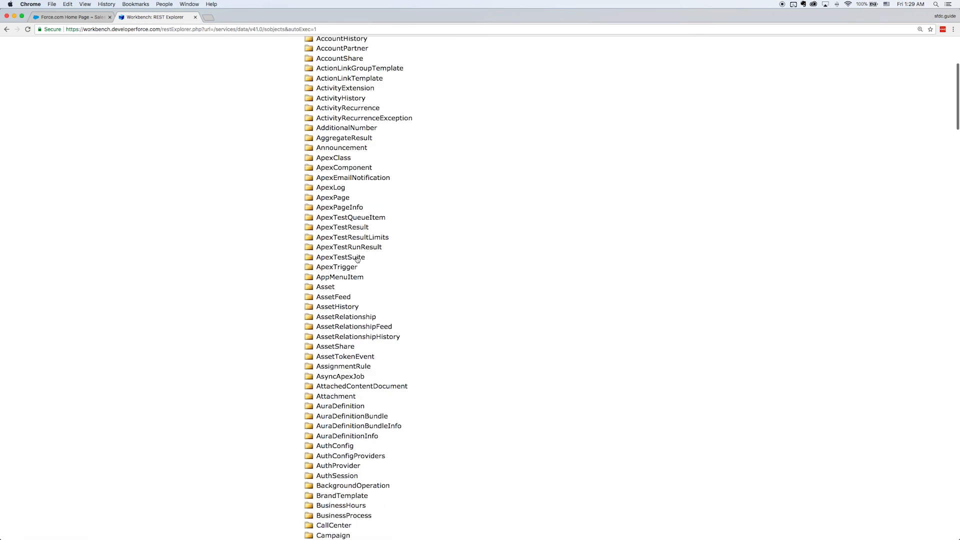
click(325, 287)
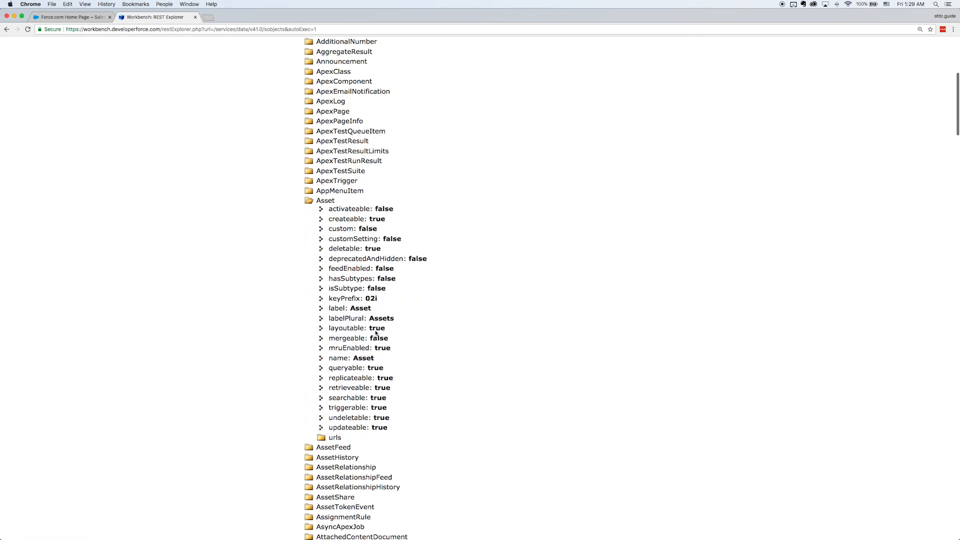
click(335, 437)
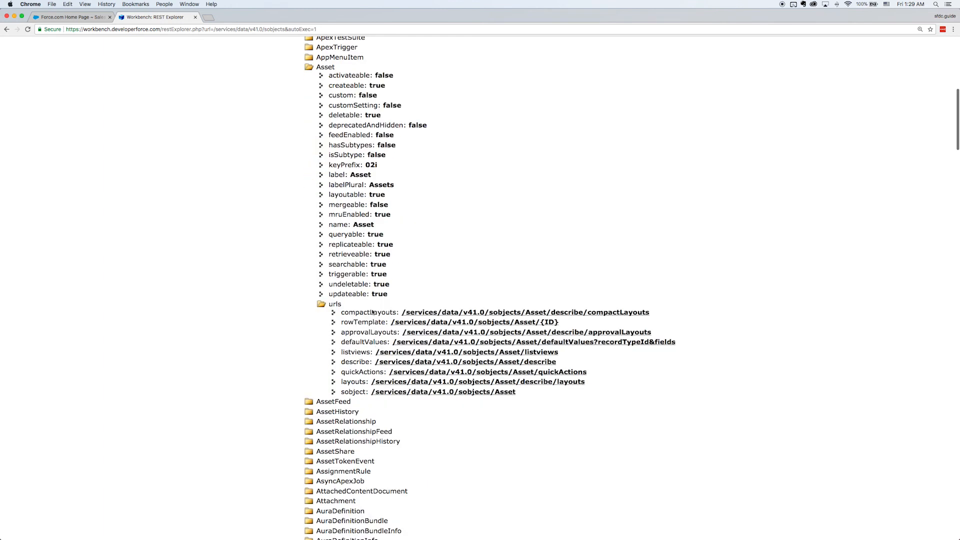
mouse_move(704, 307)
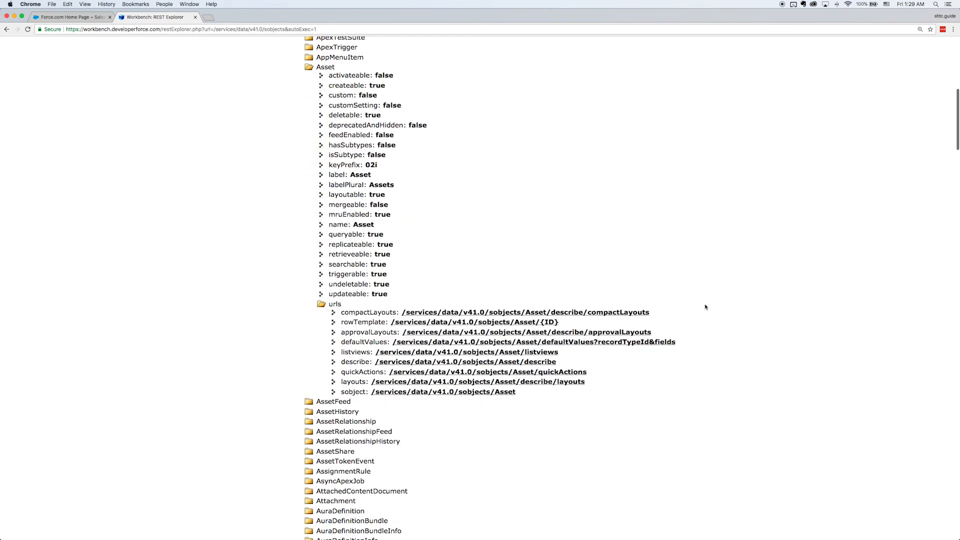
mouse_move(687, 355)
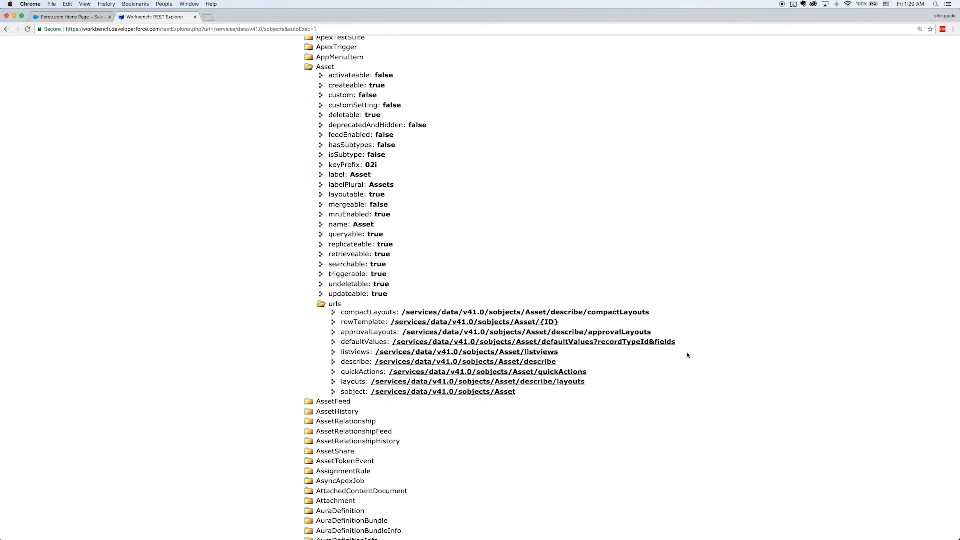
Step: Show the Asset describe response and look through its fields list
click(464, 360)
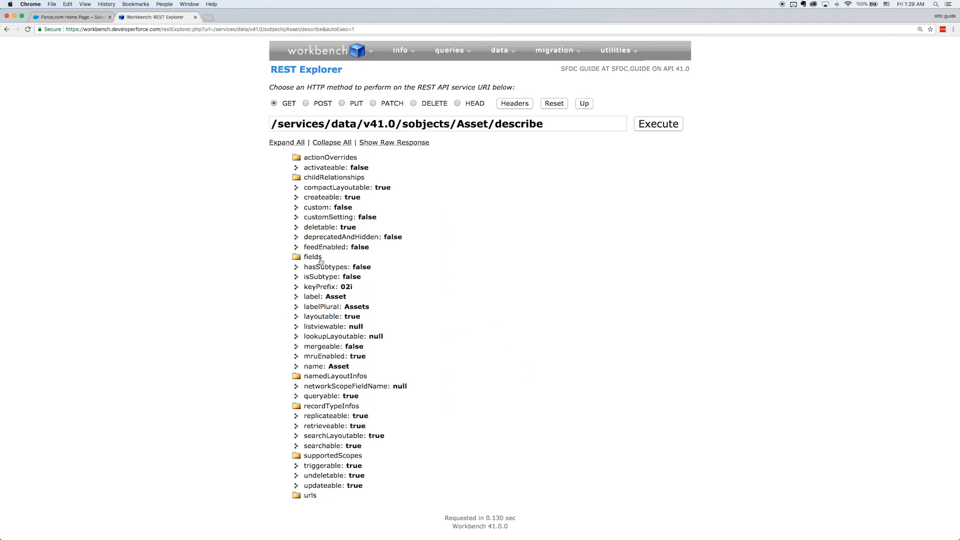
click(312, 257)
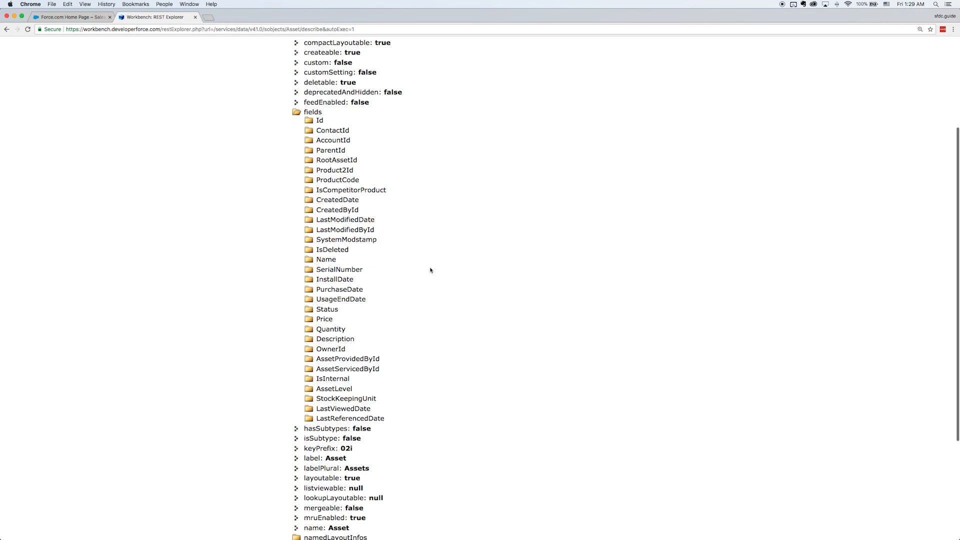
click(295, 111)
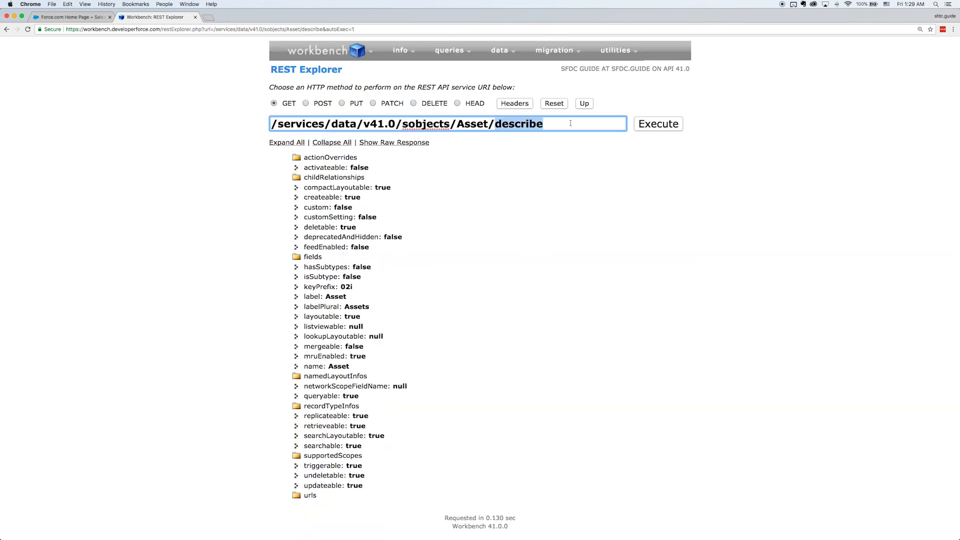
Step: Target /services/apexrest/YOURENDPOINTHERE! with POST and a {"Key":"Value"} request body
text(/services/apexrest/YOURENDPO)
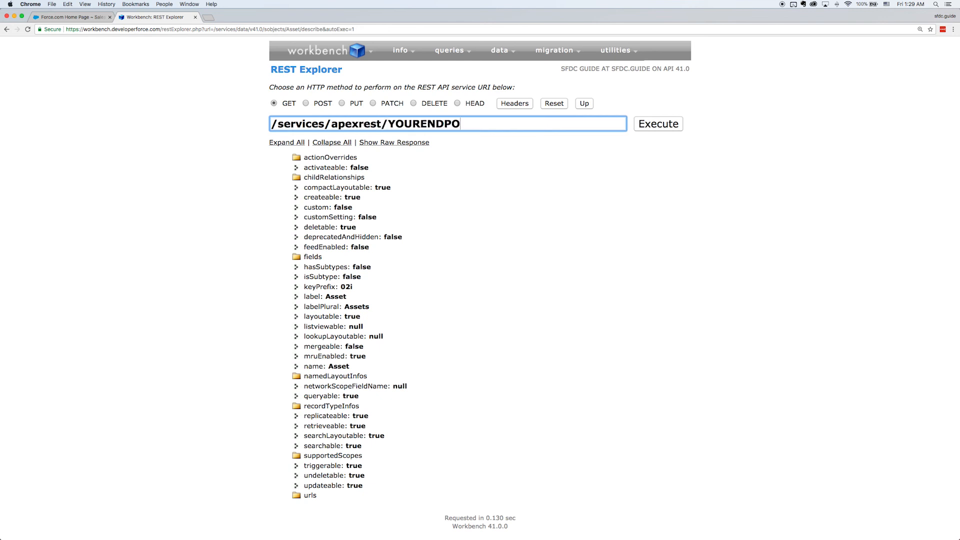
text(INTHERE!)
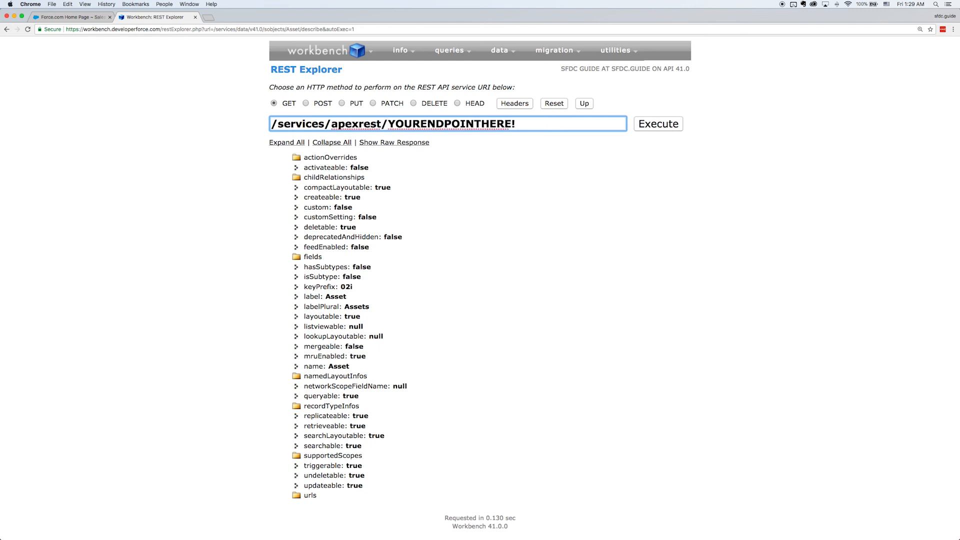
mouse_move(636, 204)
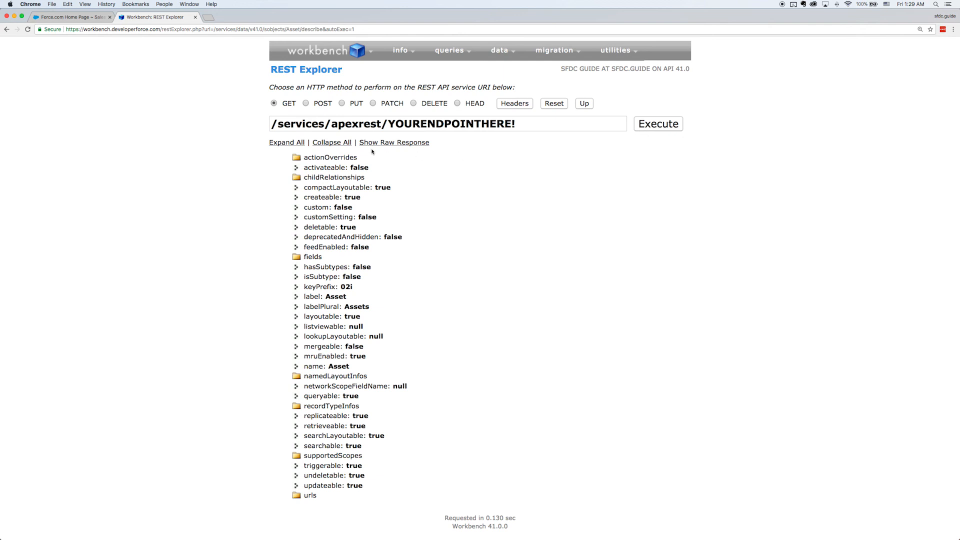
click(305, 103)
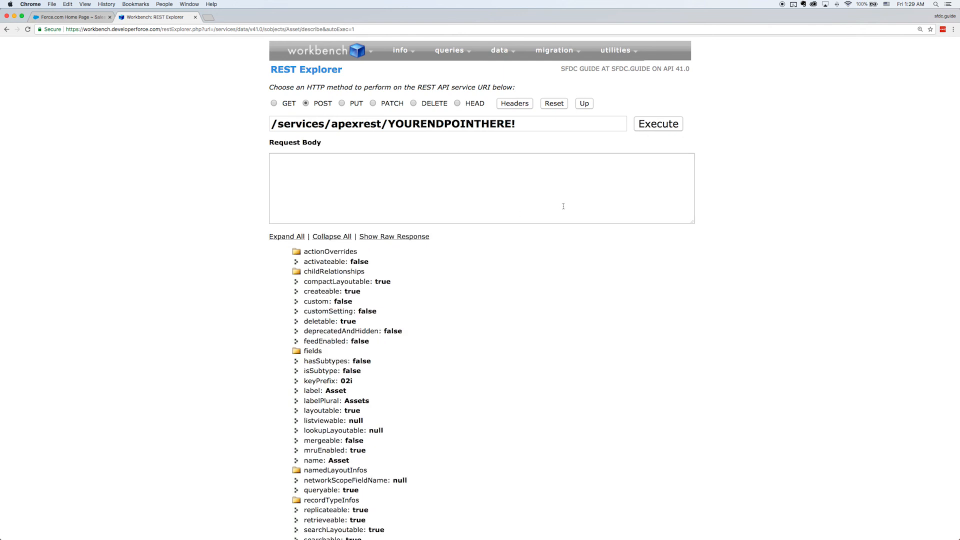
text({"":""})
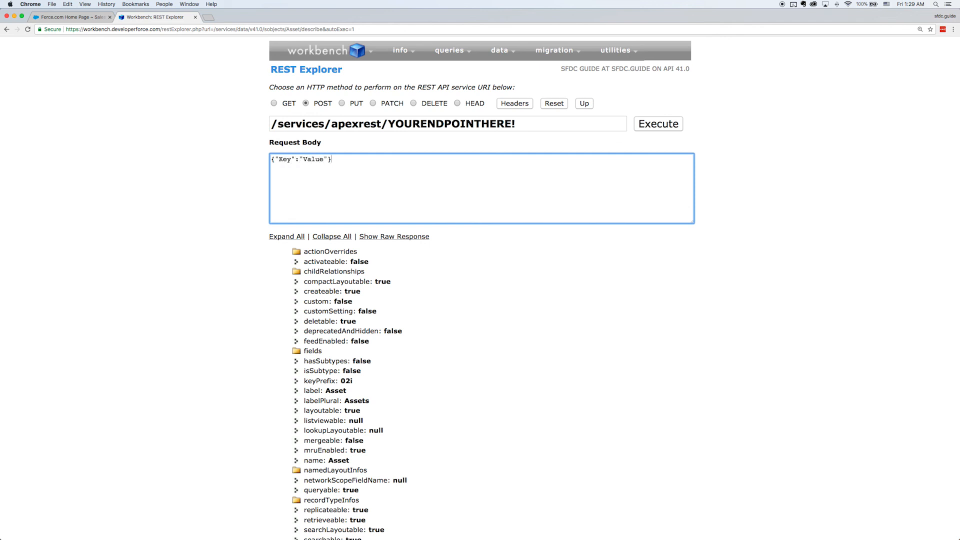
mouse_move(686, 150)
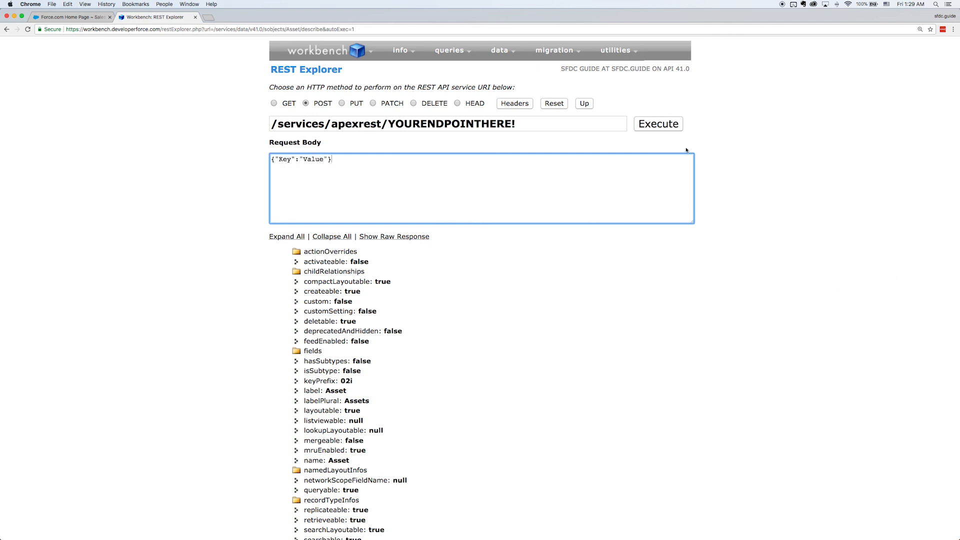